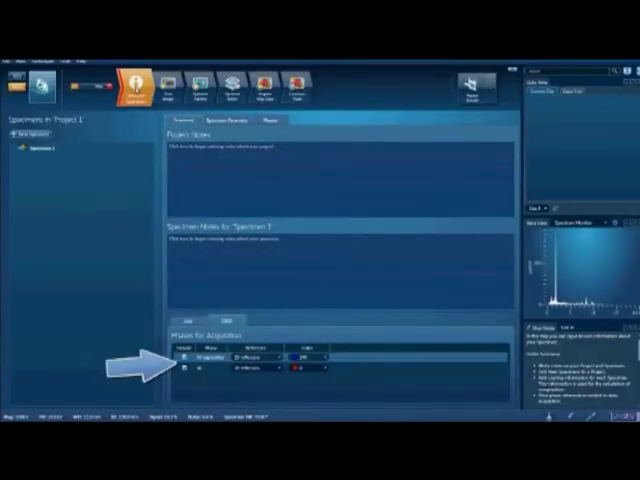
- Move from Describe Specimen to the Scan Image step via the top navigator
click(159, 85)
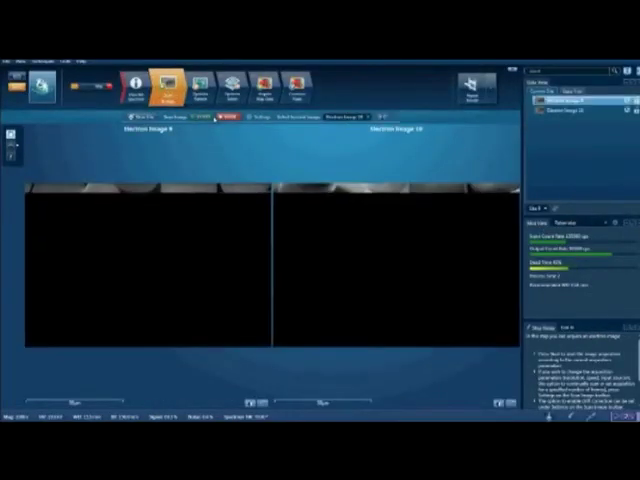